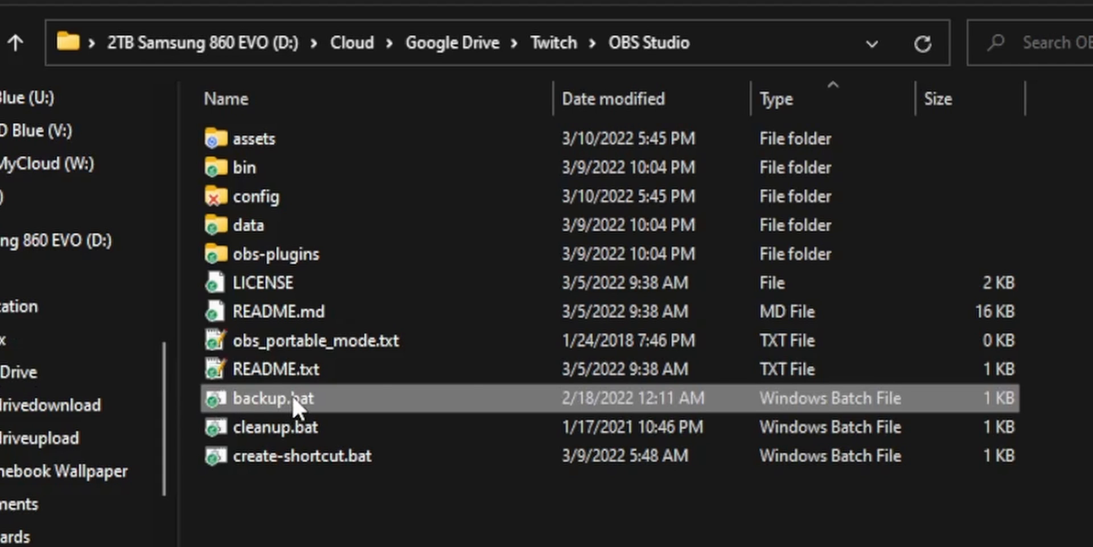
Step: Run backup.bat, close 7-Zip, then view the OBS Studio 7z archive's contents in 7-Zip
double_click(272, 398)
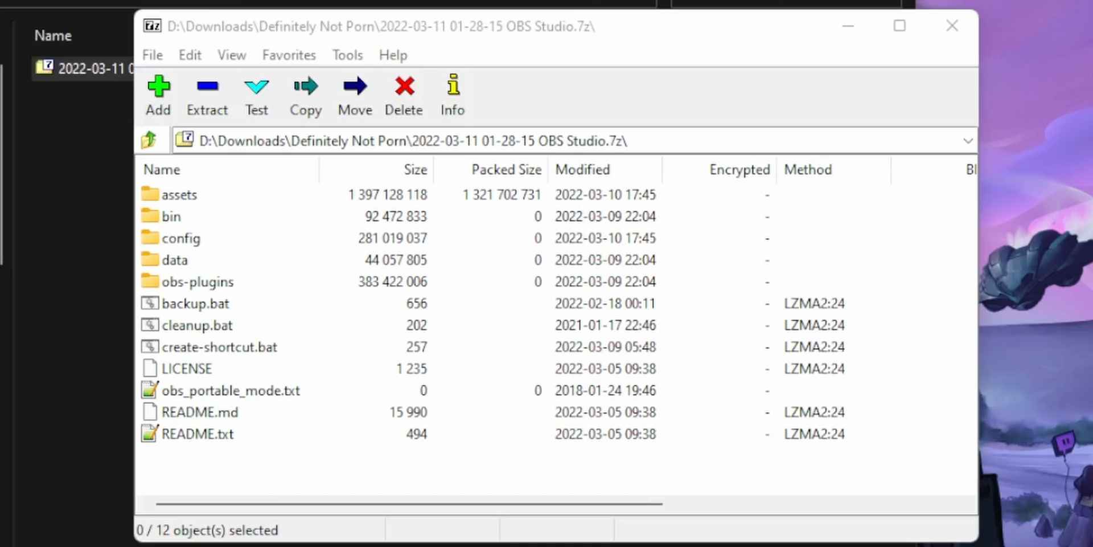
click(952, 26)
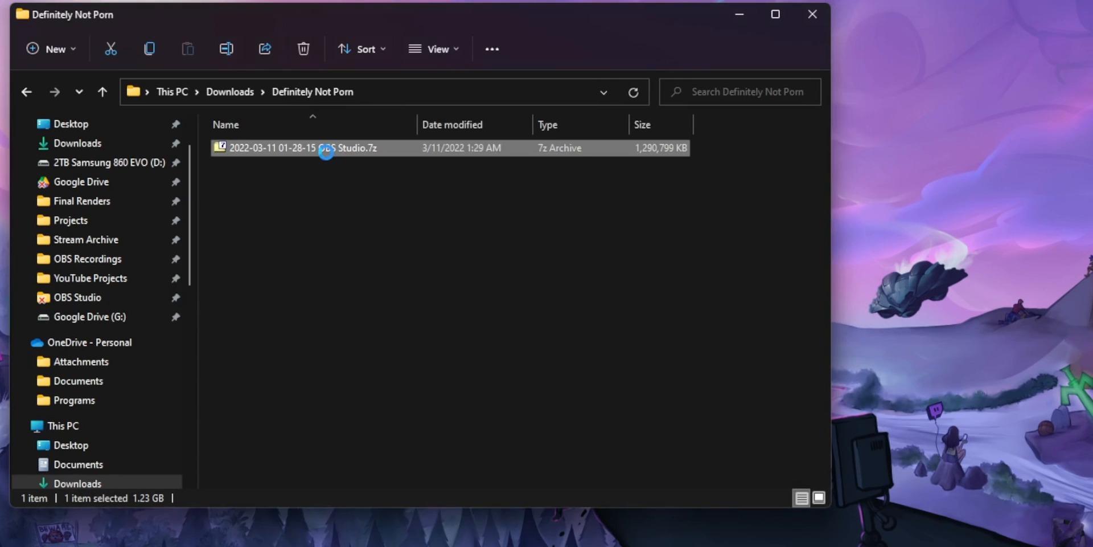
double_click(300, 148)
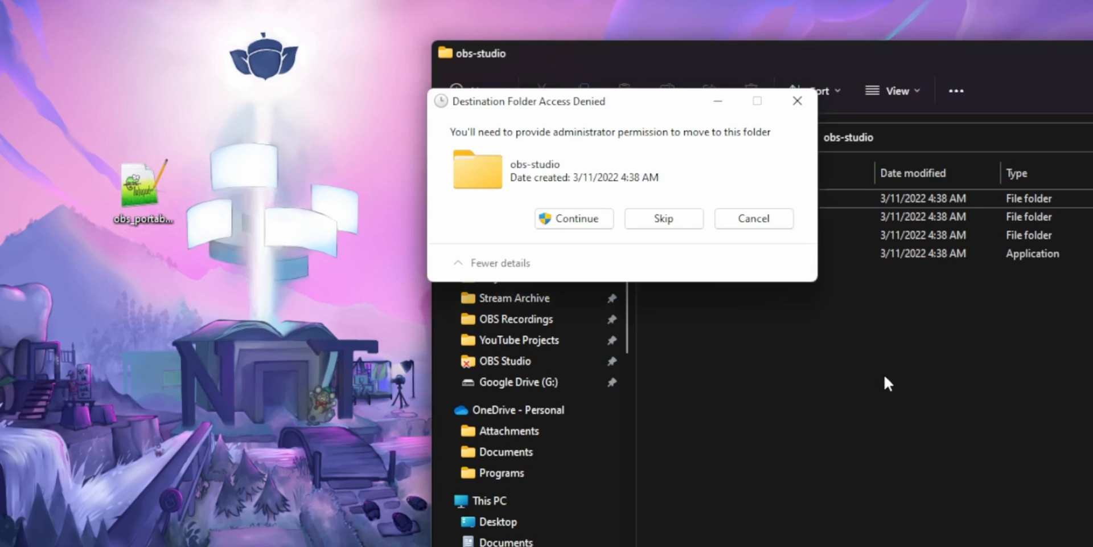
Step: Continue past the Access Denied prompt so obs_portable_mode.txt lands in C:\Program Files\obs-studio
click(573, 218)
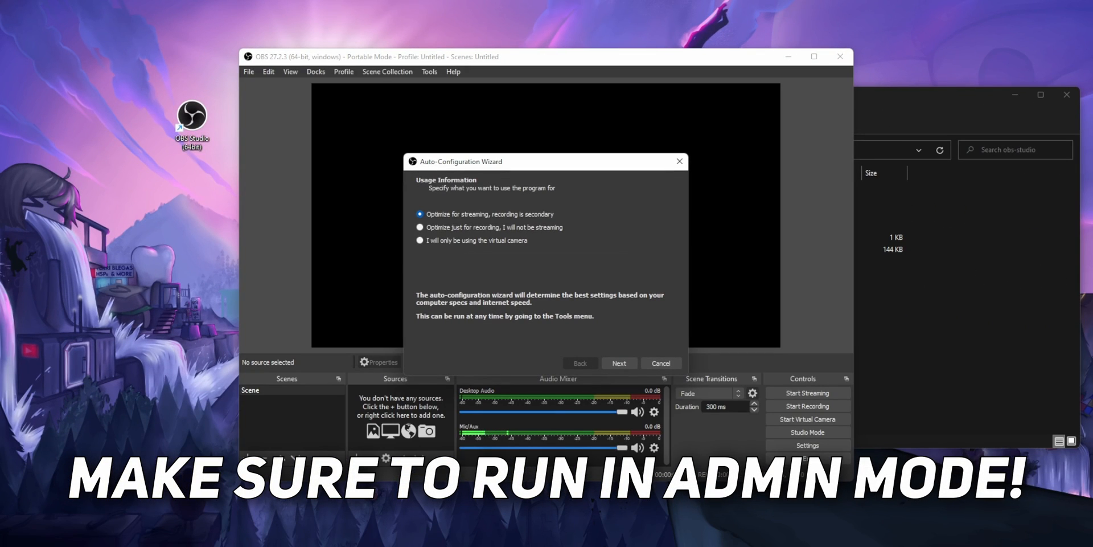
Step: Cancel the Auto-Configuration Wizard and browse into Program Files > obs-studio > config
click(660, 362)
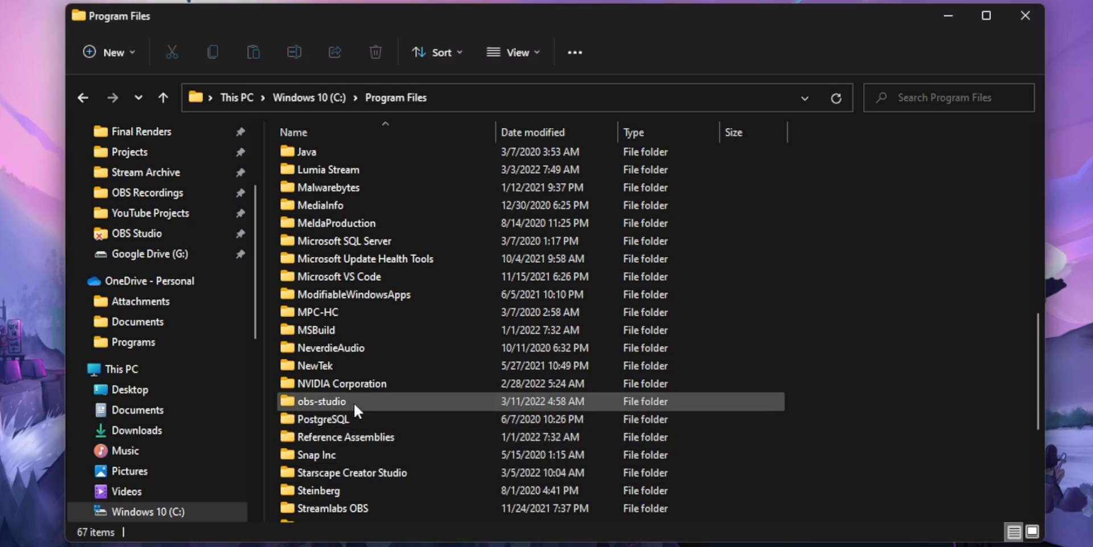
double_click(322, 400)
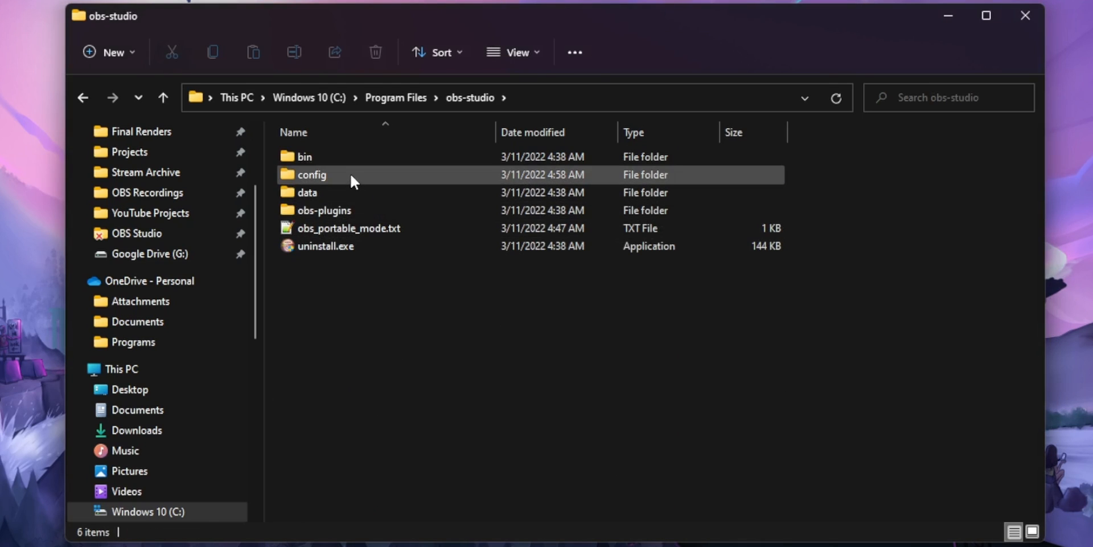
click(311, 174)
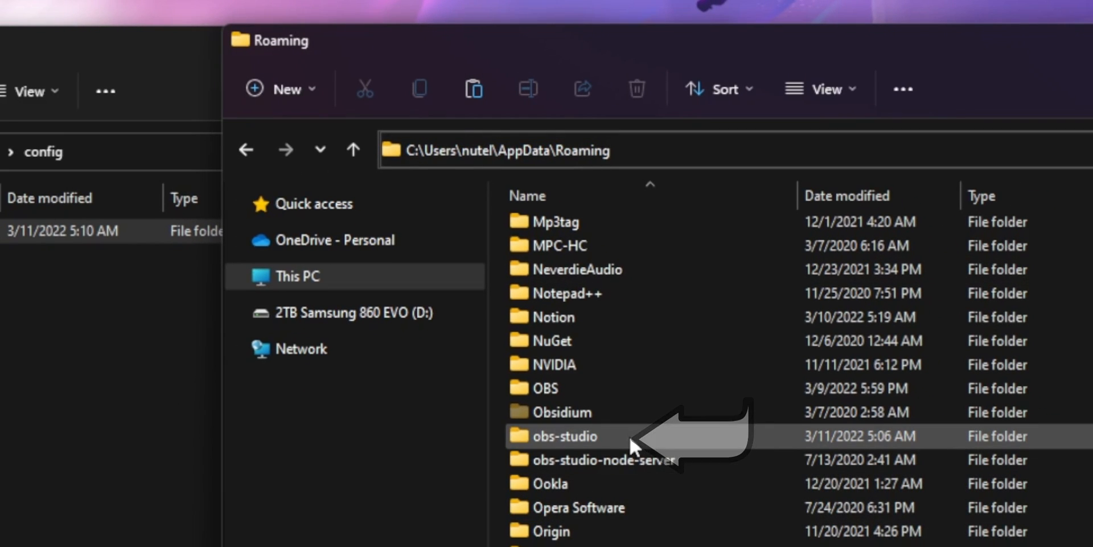
Step: Browse the obs-studio settings folder in AppData Roaming to copy into the portable config folder
double_click(553, 436)
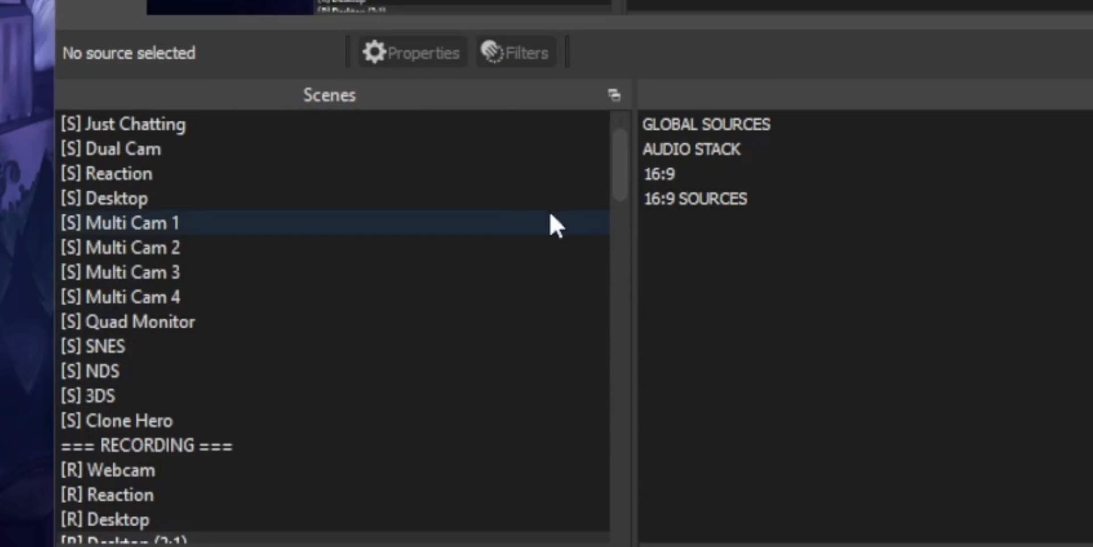
scroll(down, 3)
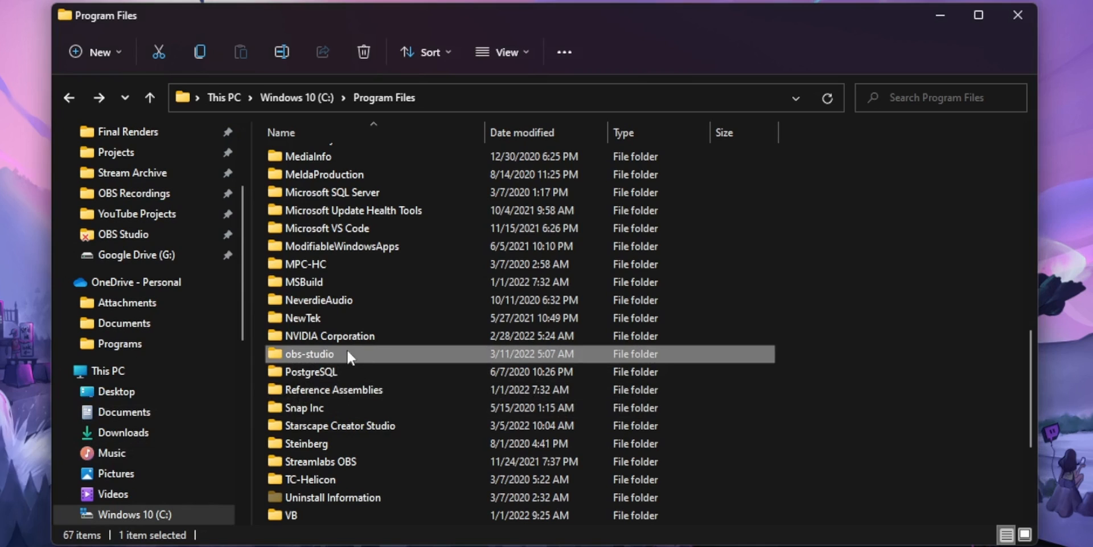
Step: Compress obs-studio to a zipped folder on the desktop and look inside the zipped copy
double_click(308, 354)
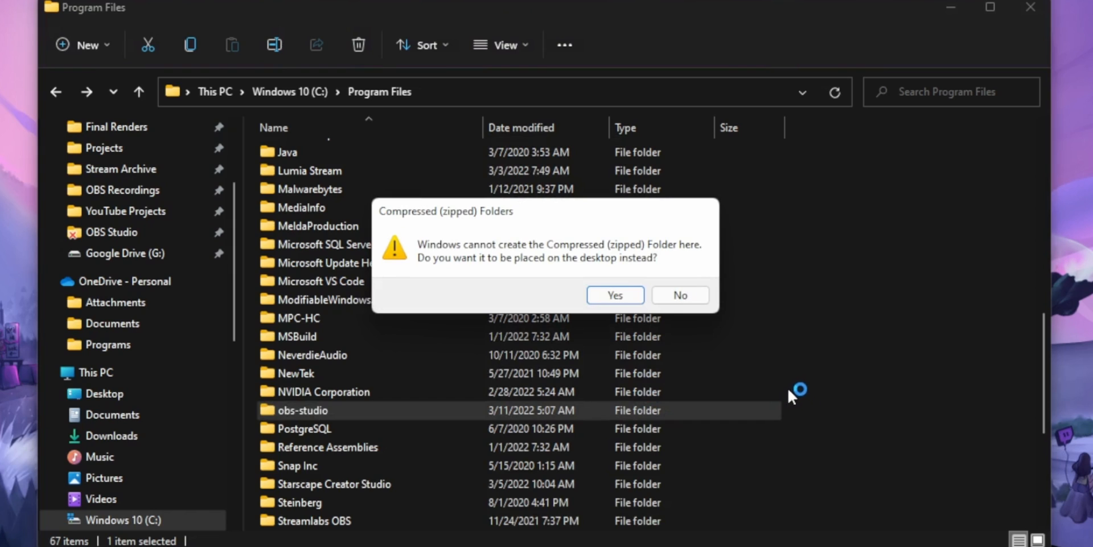
click(614, 295)
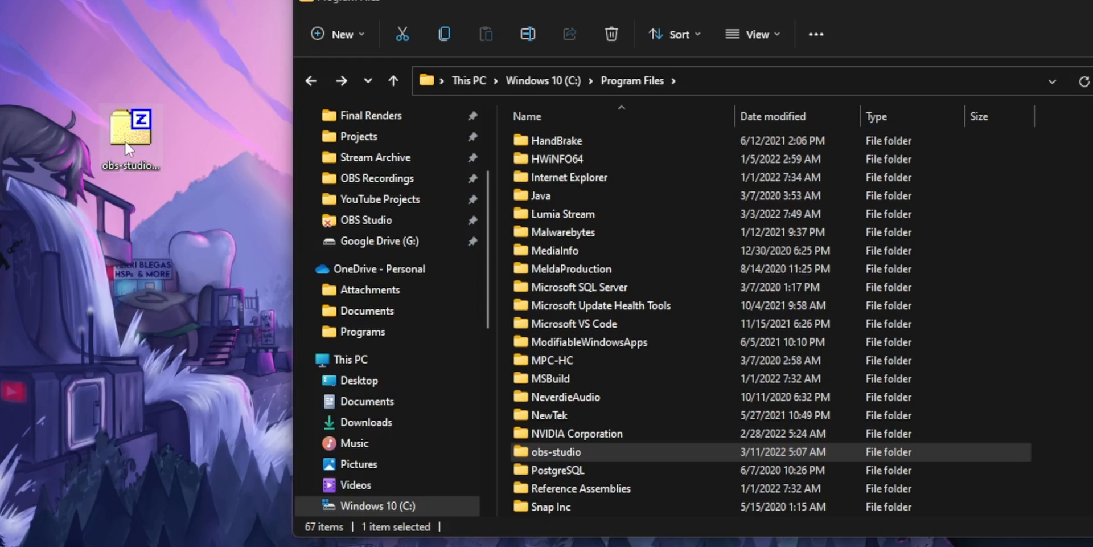
double_click(130, 127)
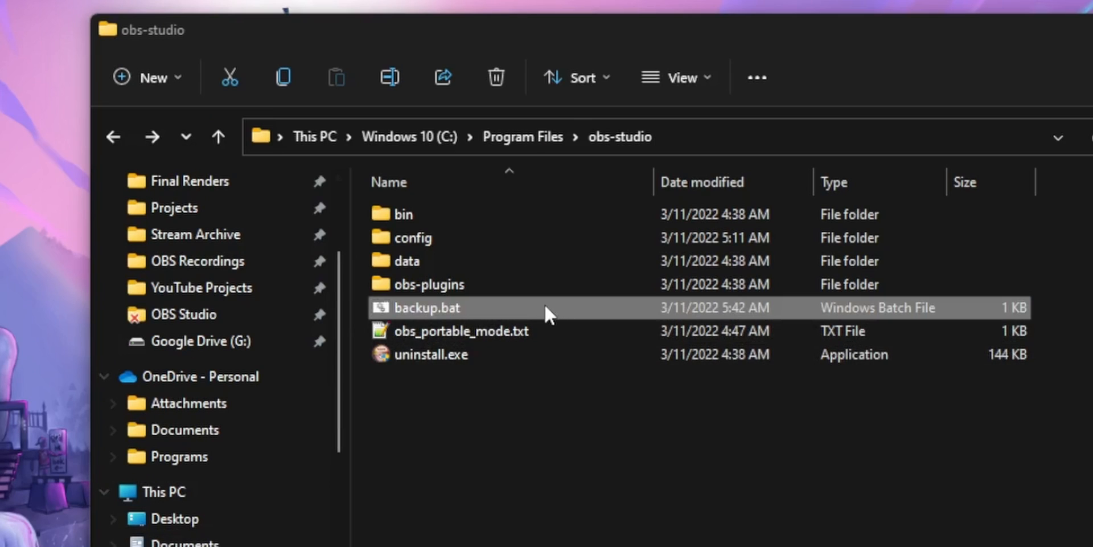
Step: Run backup.bat and select the newest timestamped OBS Studio zip in C:\OBS Backups
double_click(425, 308)
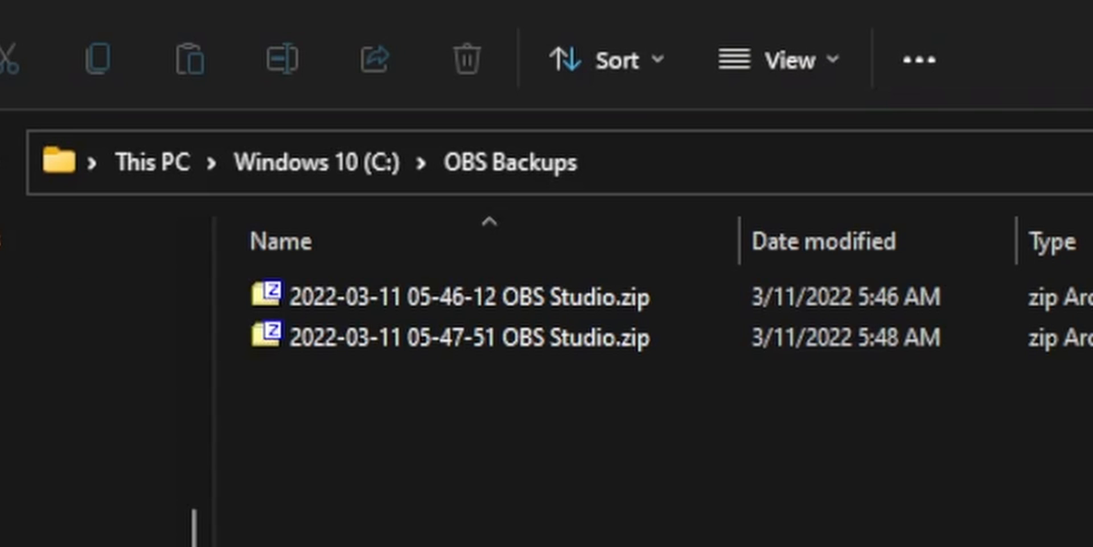
click(460, 338)
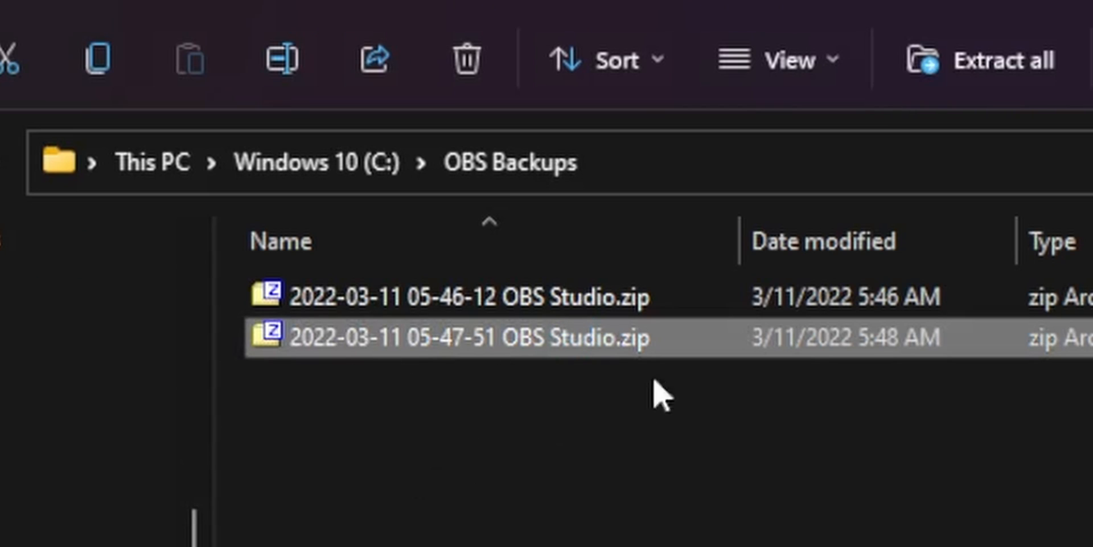
mouse_move(411, 415)
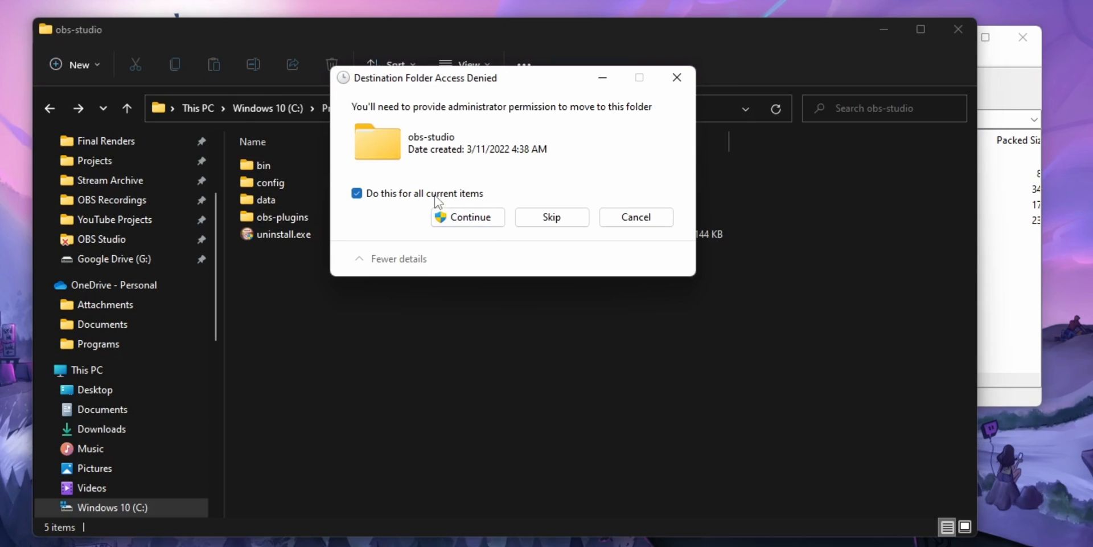
Step: Allow moving all items into obs-studio, then edit create-backup.bat in Notepad
click(468, 216)
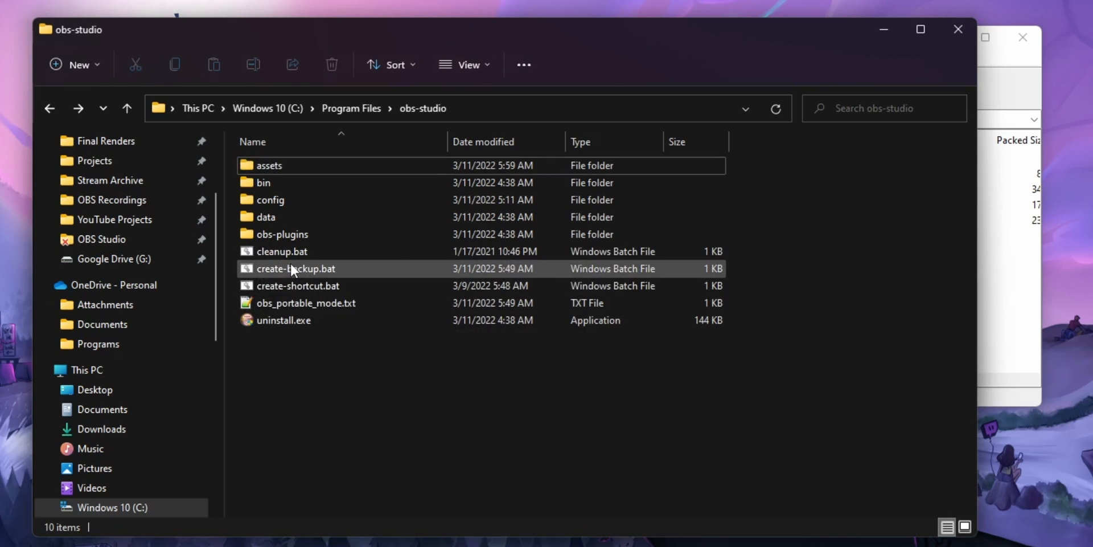
click(295, 268)
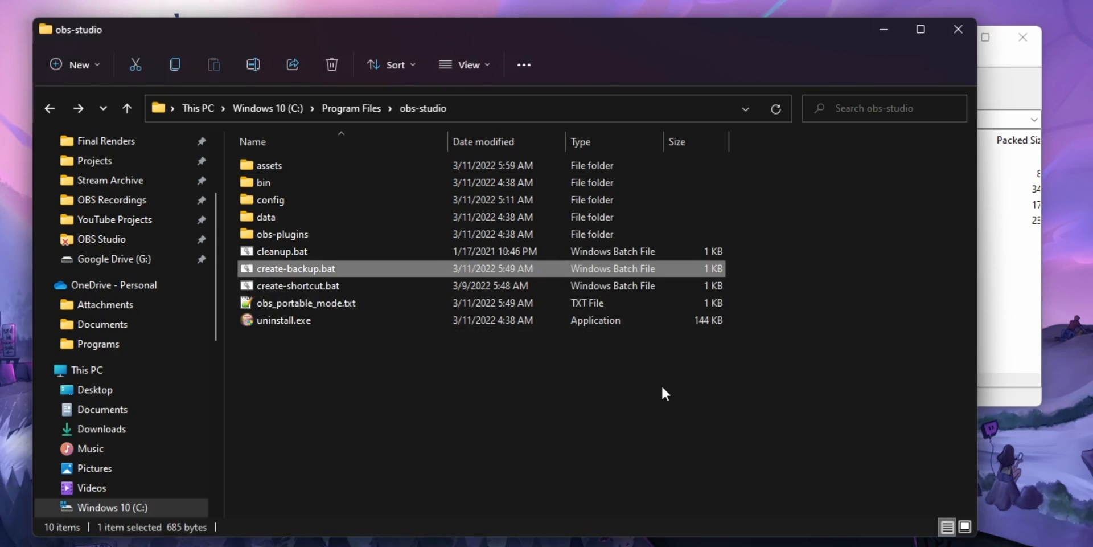
right_click(295, 268)
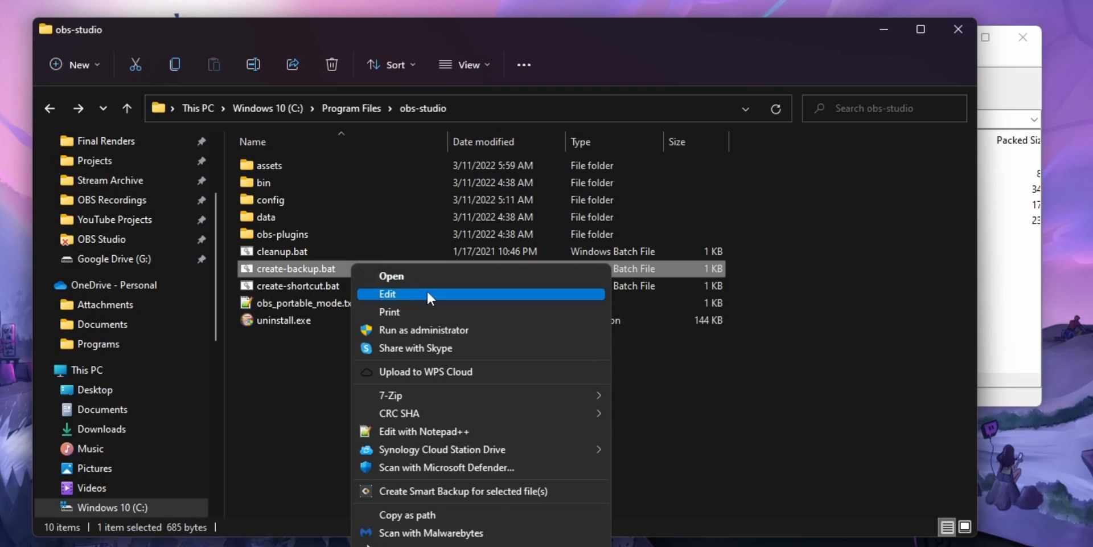
click(388, 294)
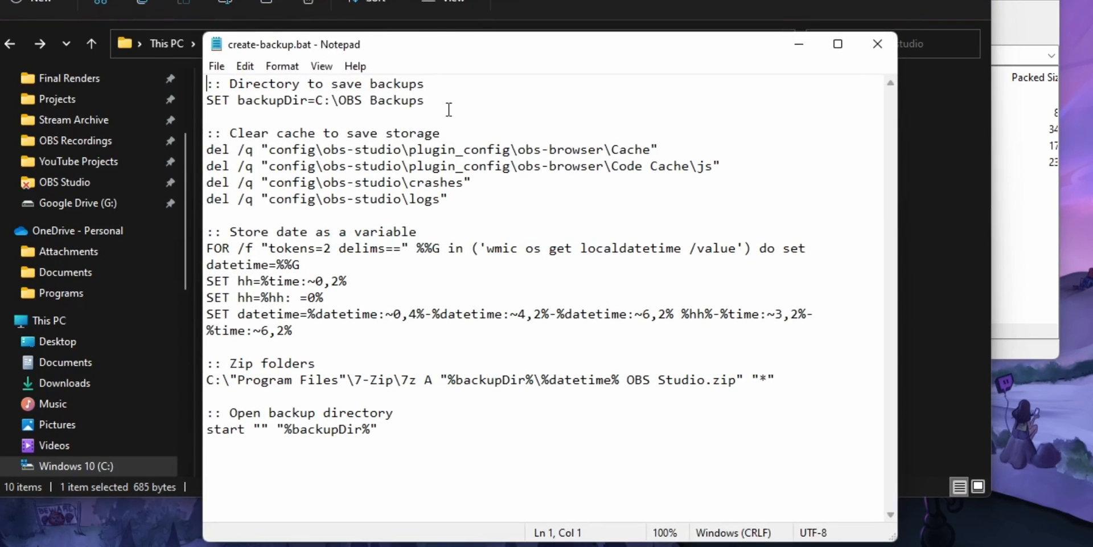
drag(317, 99, 426, 100)
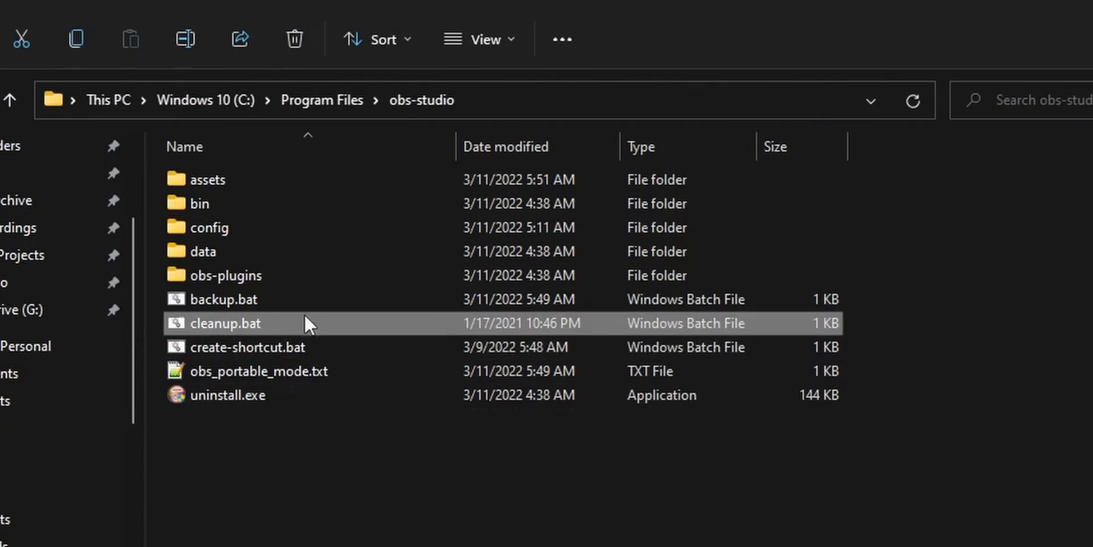
right_click(224, 323)
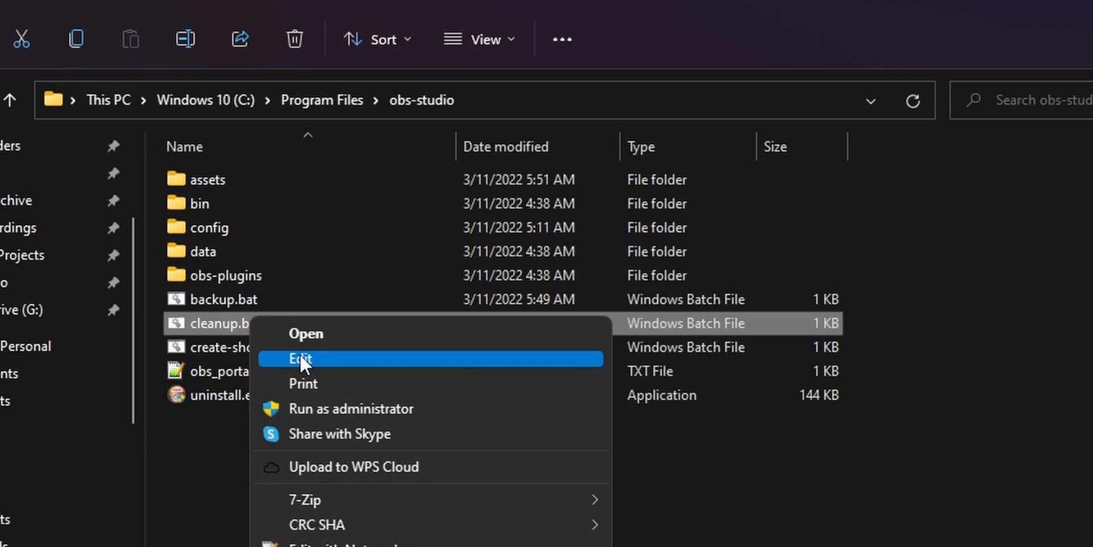
click(301, 358)
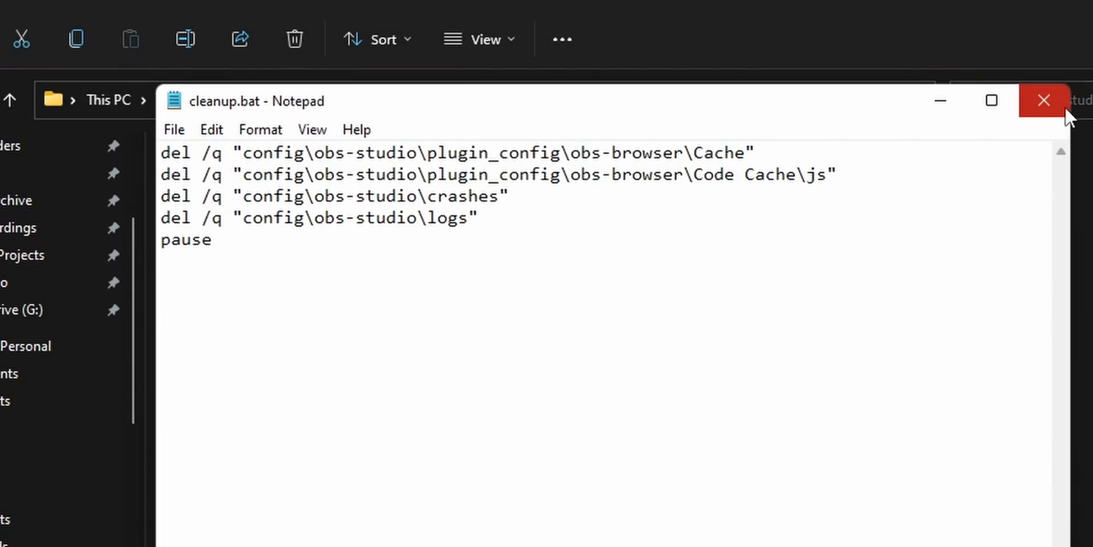
click(1043, 99)
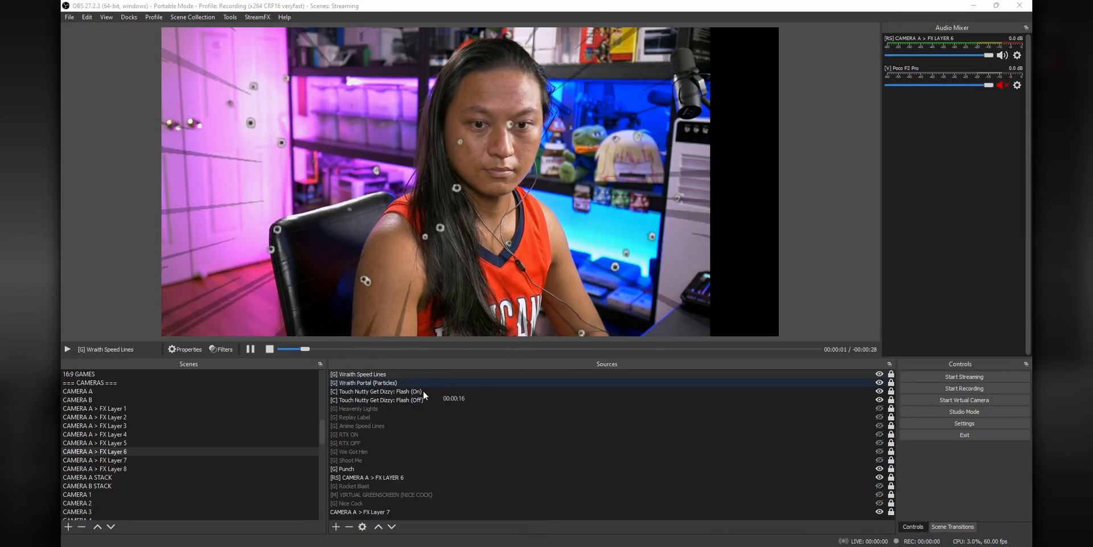
right_click(377, 391)
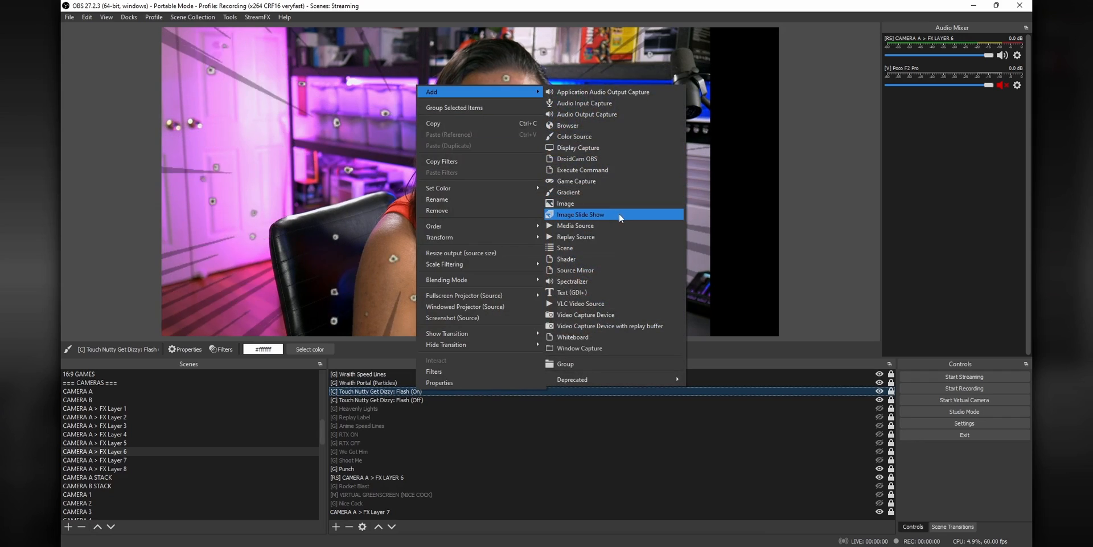
Step: View the [G] Wraith Speed Lines properties and select its whole Local File path on D:
click(565, 203)
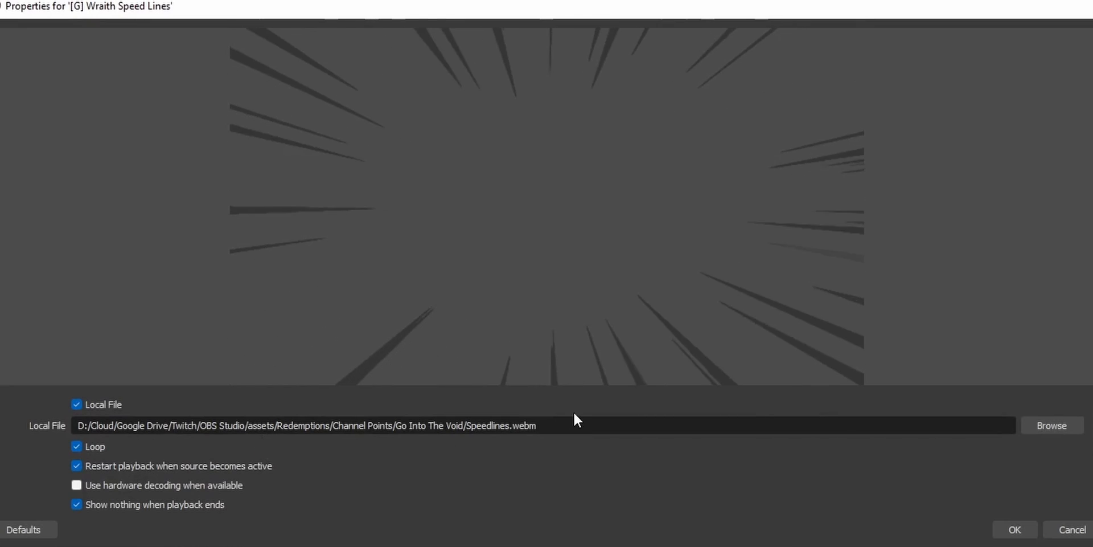
triple_click(303, 425)
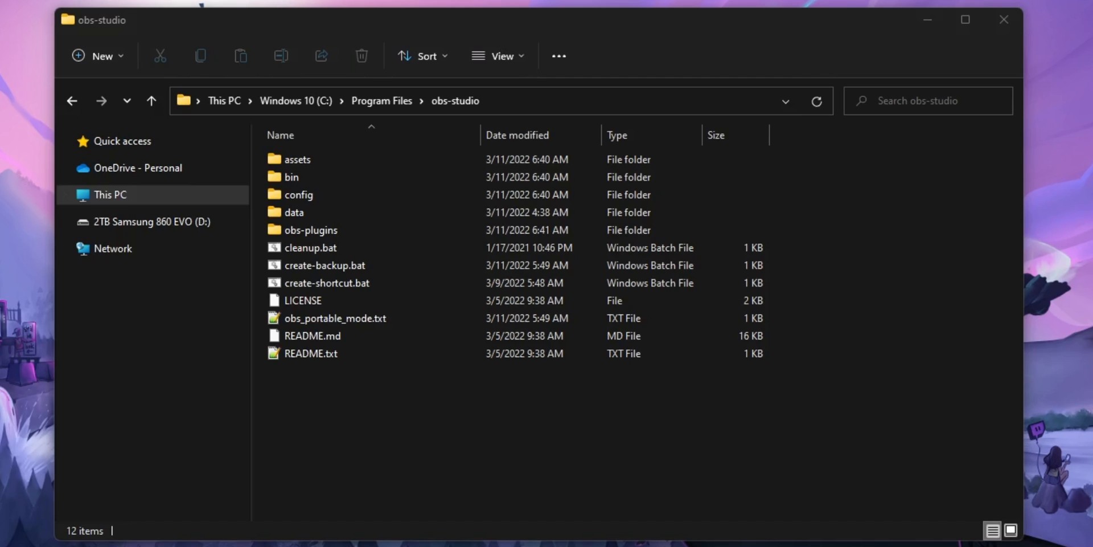
Step: Browse into the assets folder of C:\Program Files\obs-studio and a subfolder within it
click(297, 159)
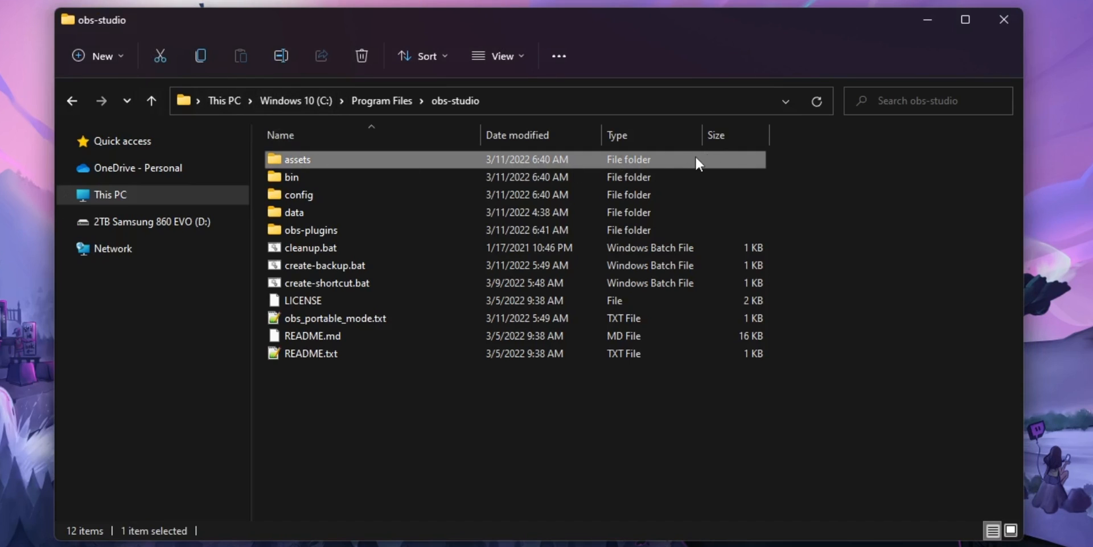
double_click(297, 159)
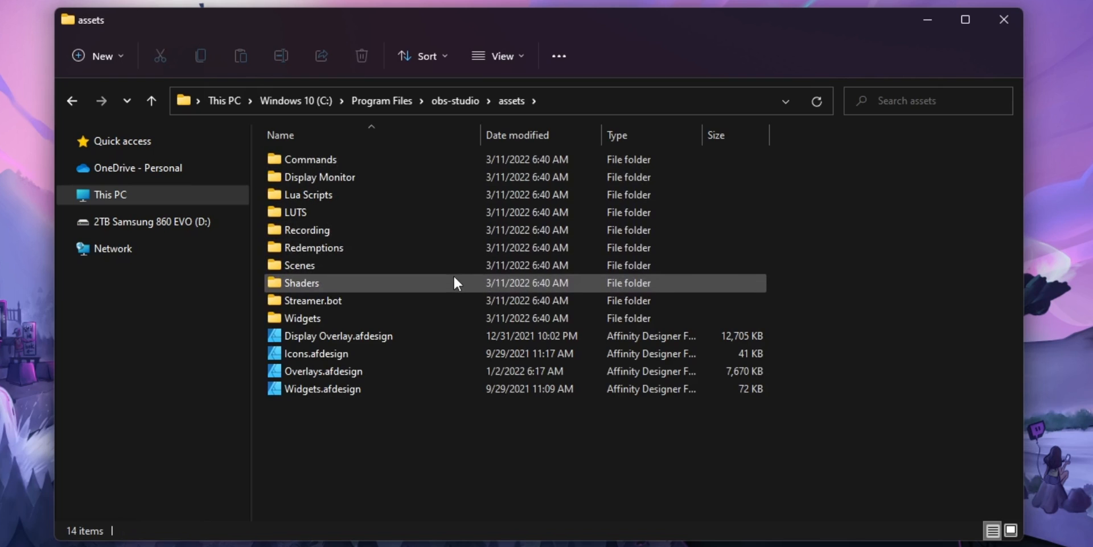
double_click(300, 283)
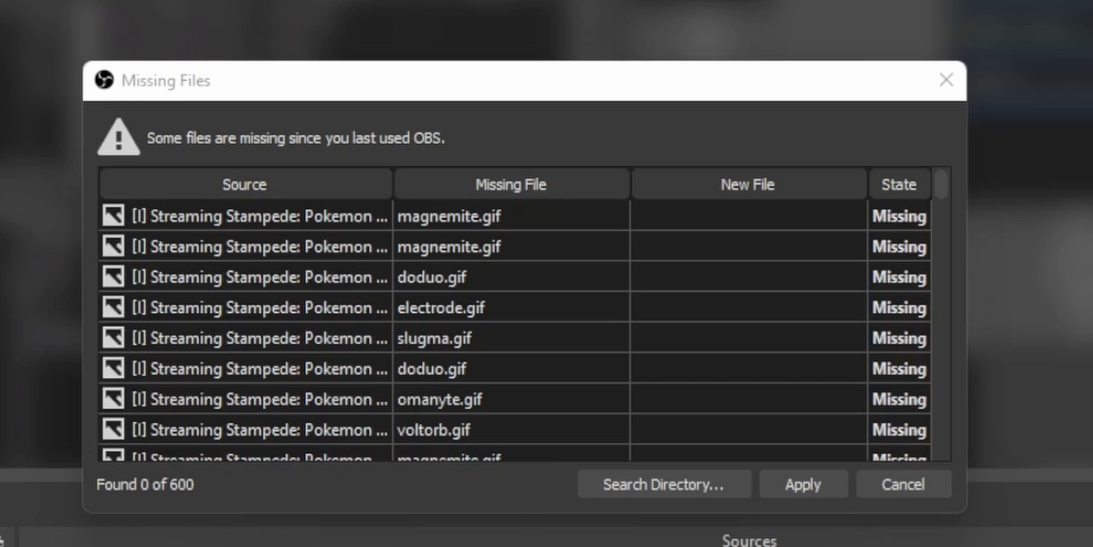
Step: Search the assets folder twice from the Missing Files dialog to relink 501 of 600 media files
scroll(down, 3)
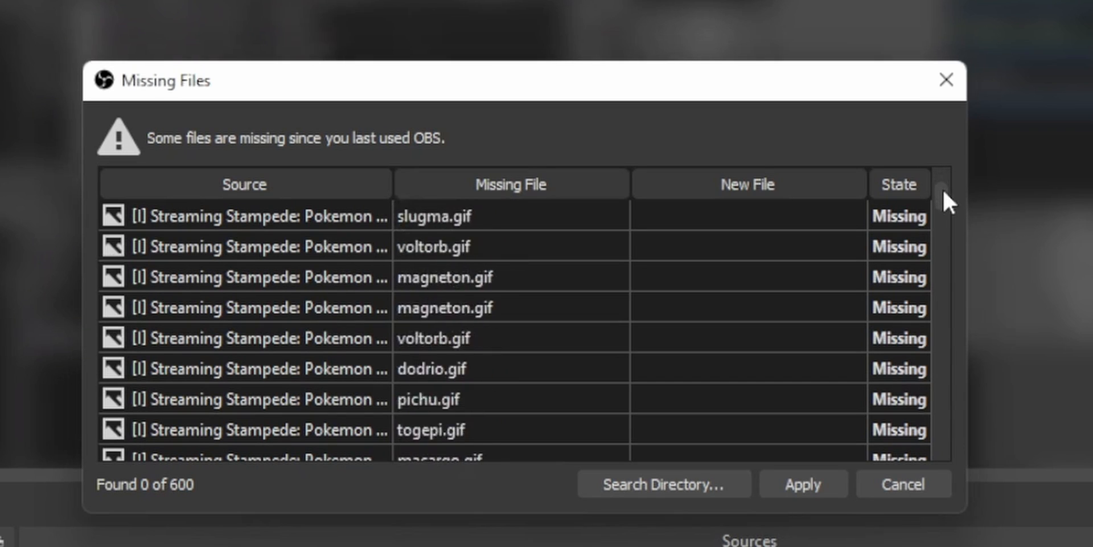
scroll(down, 3)
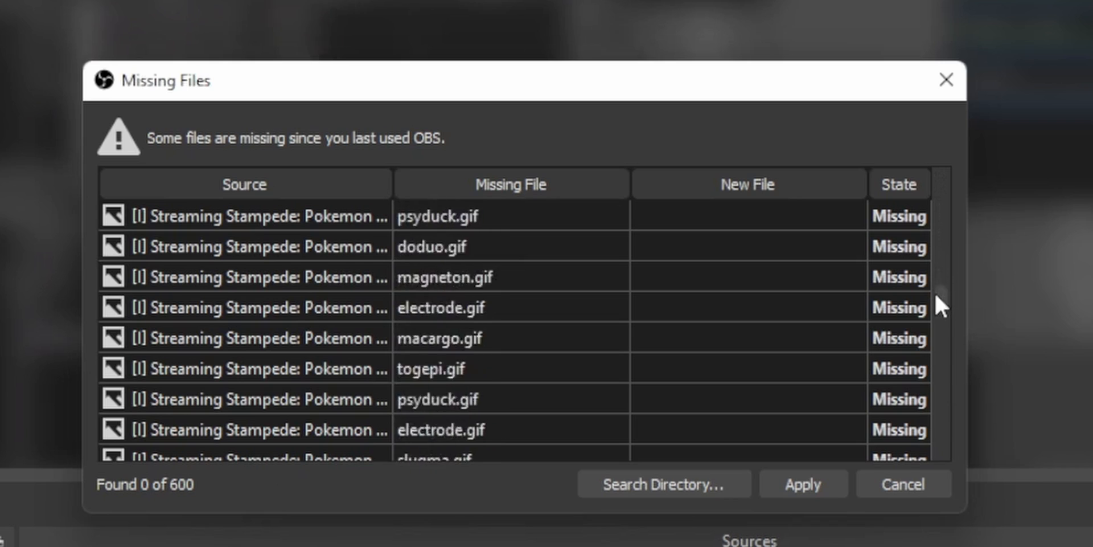
click(662, 484)
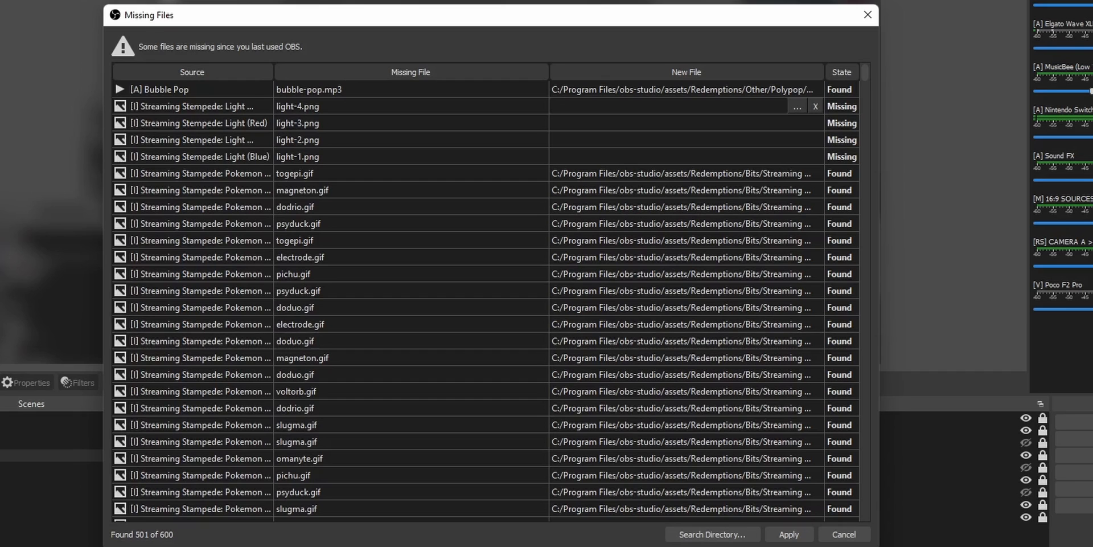
mouse_move(798, 92)
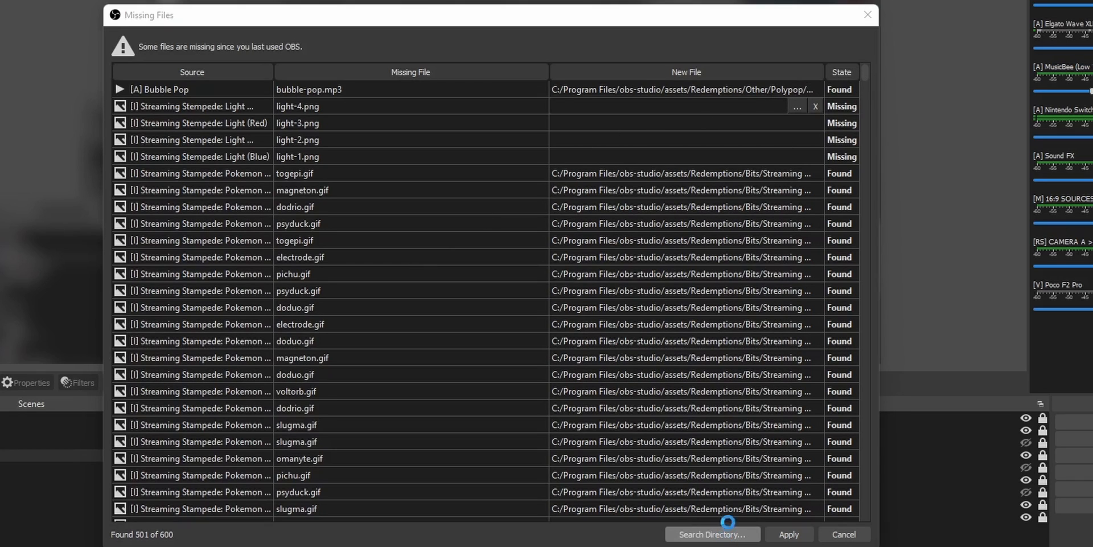
click(712, 534)
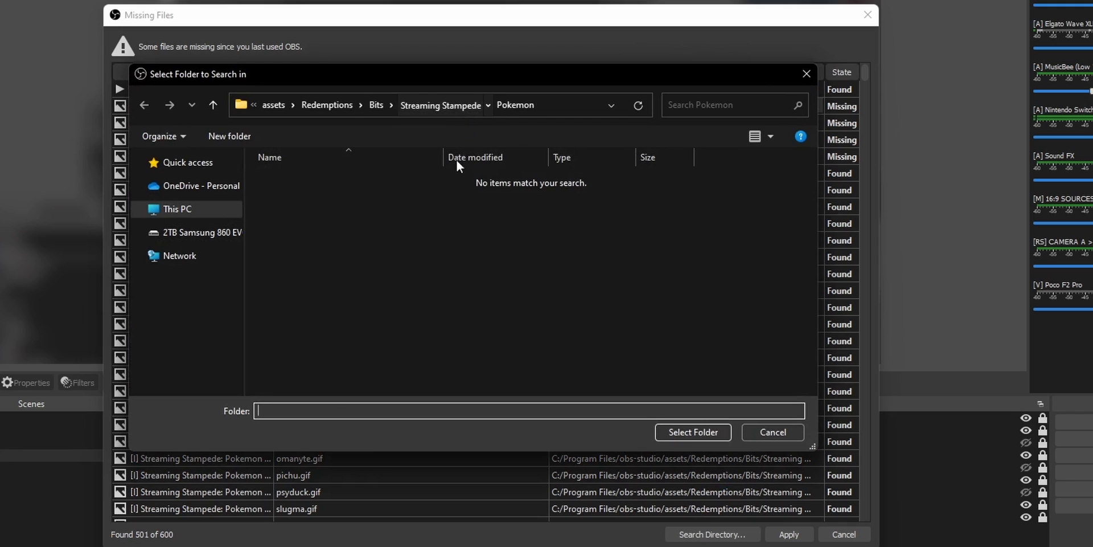
click(773, 432)
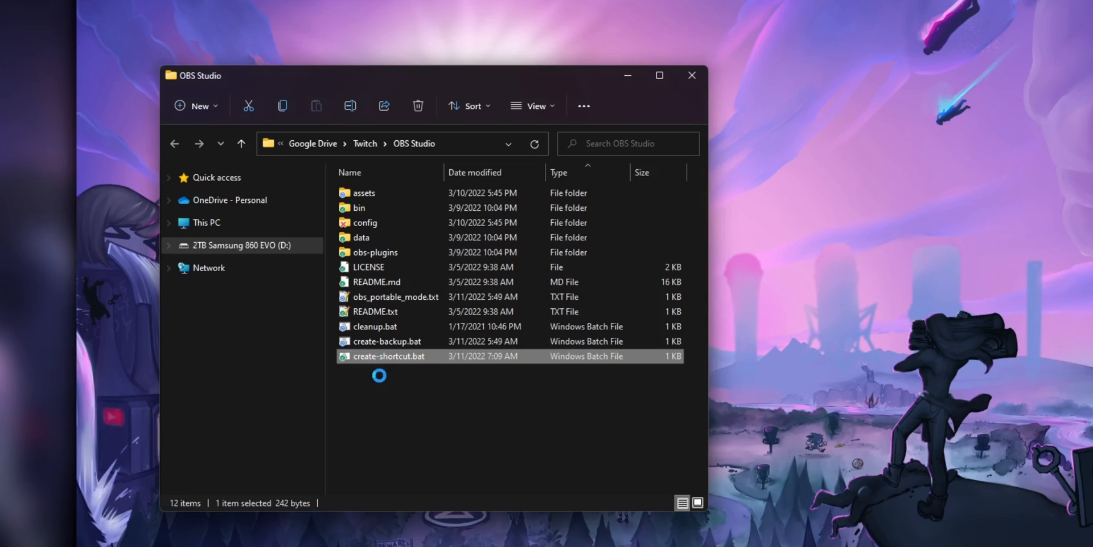
Step: Run create-shortcut.bat and view Program Files\obs-studio-portable with the New submenu shown
double_click(389, 355)
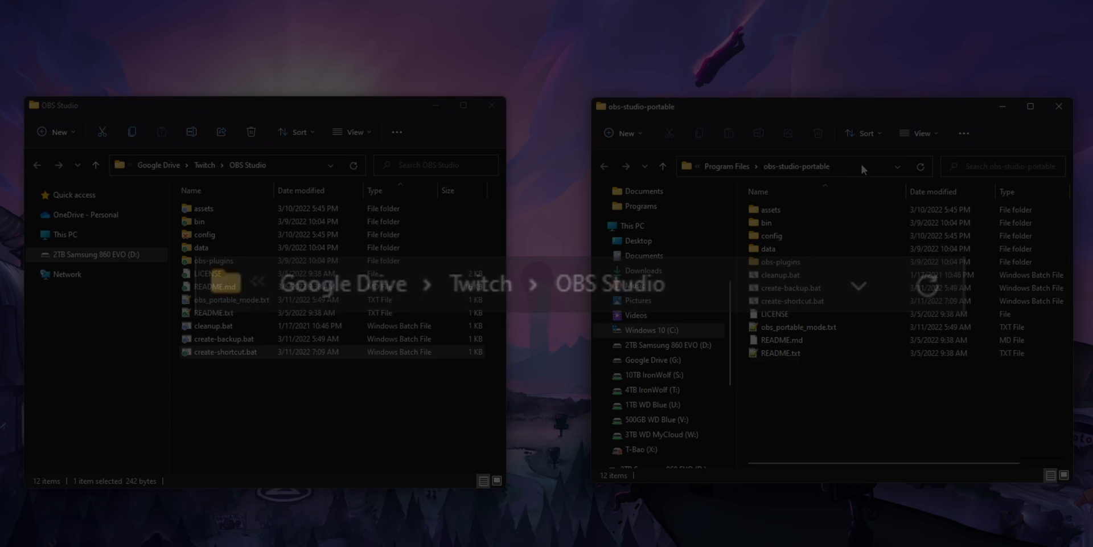
click(795, 166)
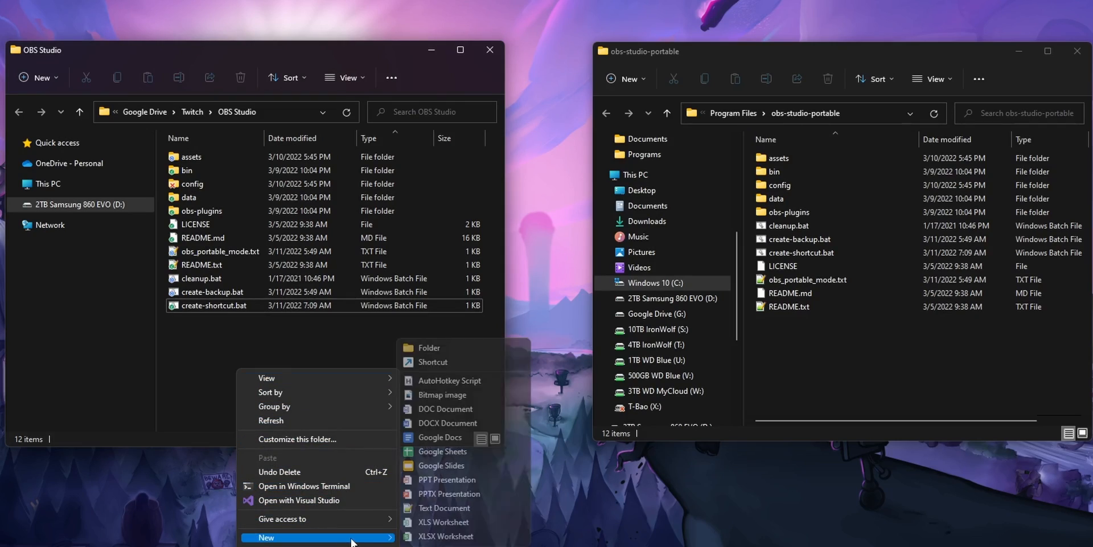
click(444, 507)
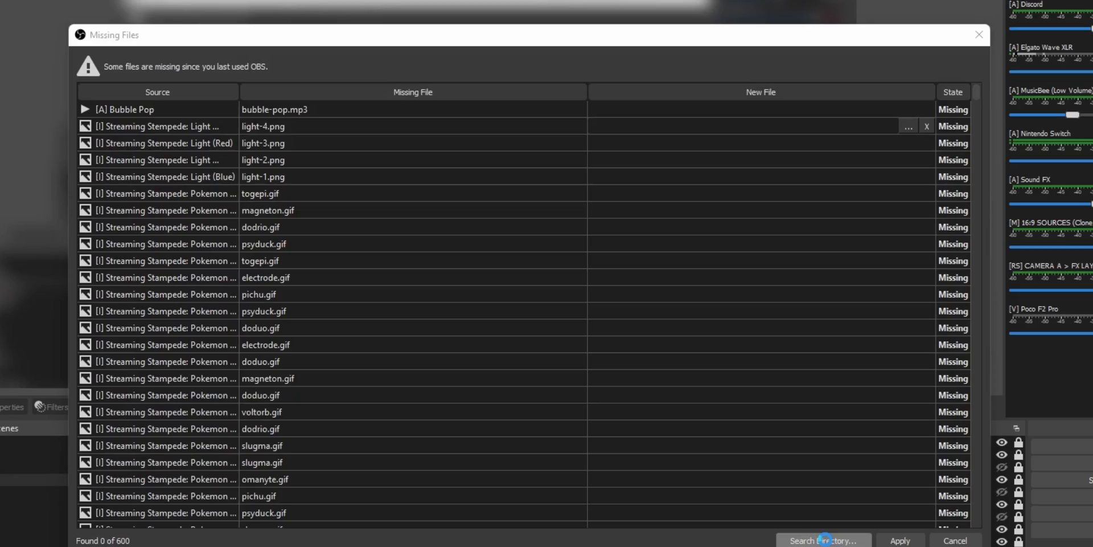
Step: Choose Program Files\obs-studio-portable as the search directory for the missing files
click(823, 540)
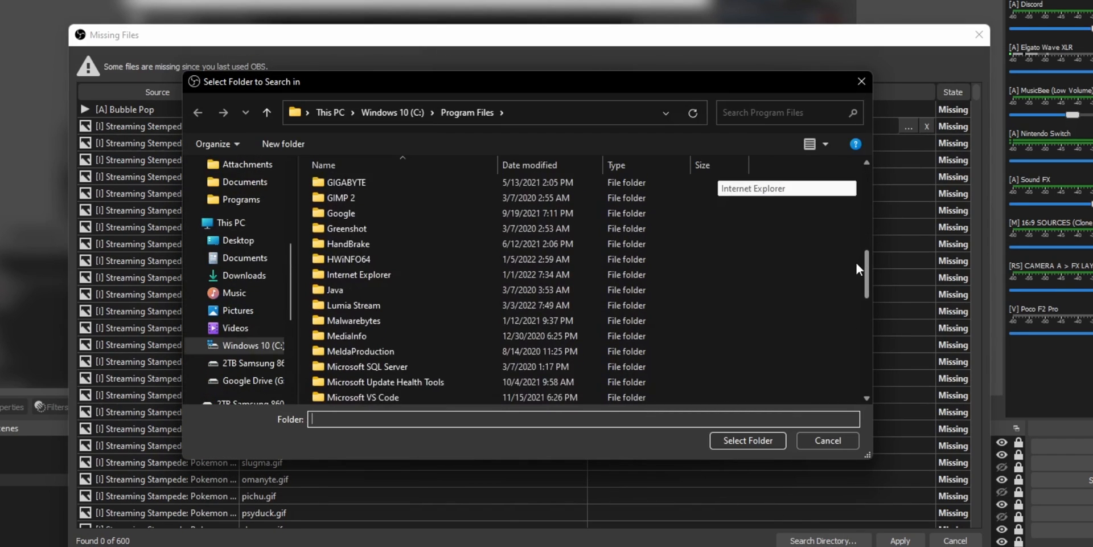
scroll(down, 3)
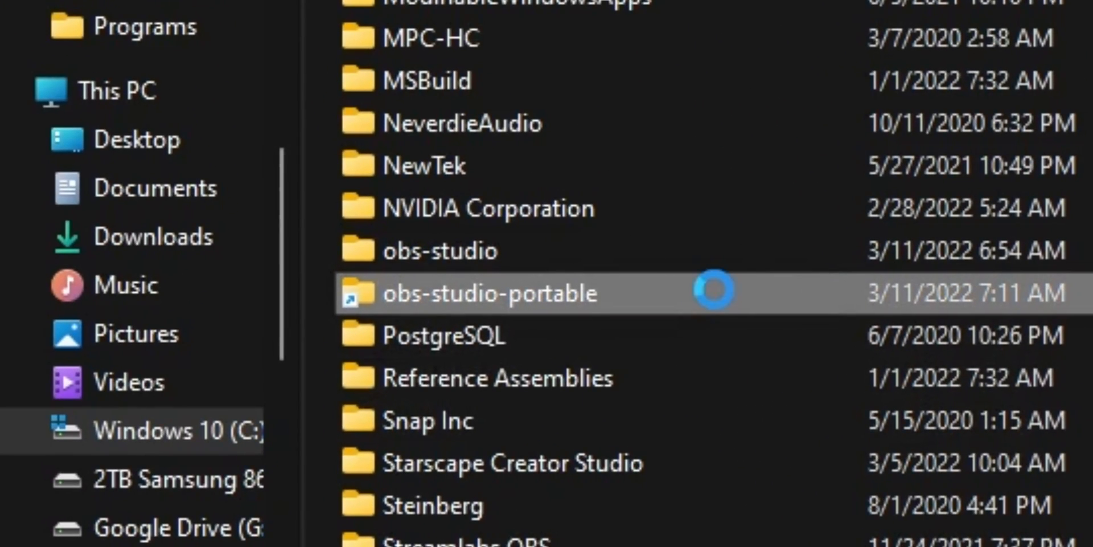
double_click(488, 293)
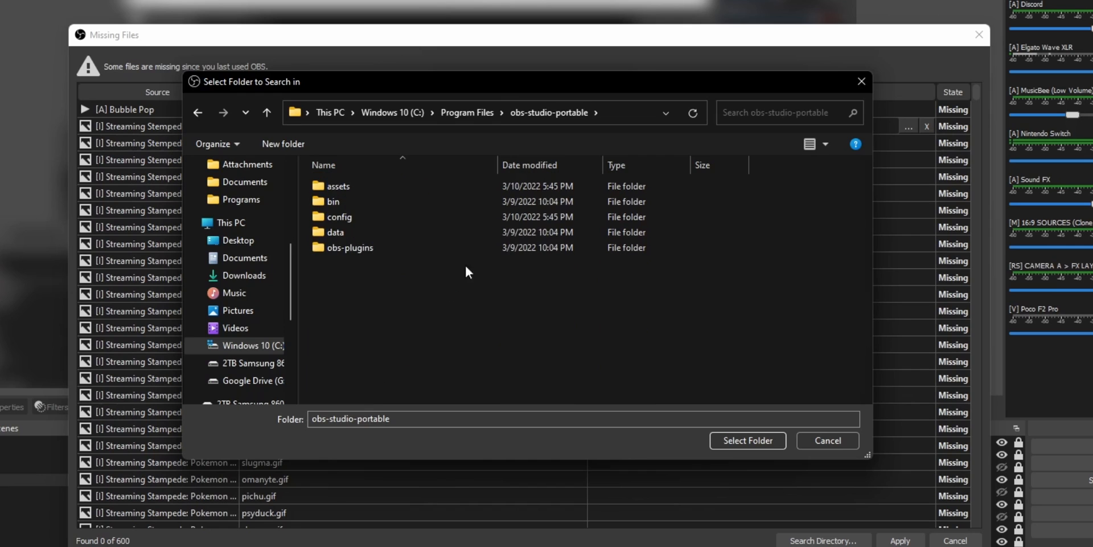
double_click(337, 185)
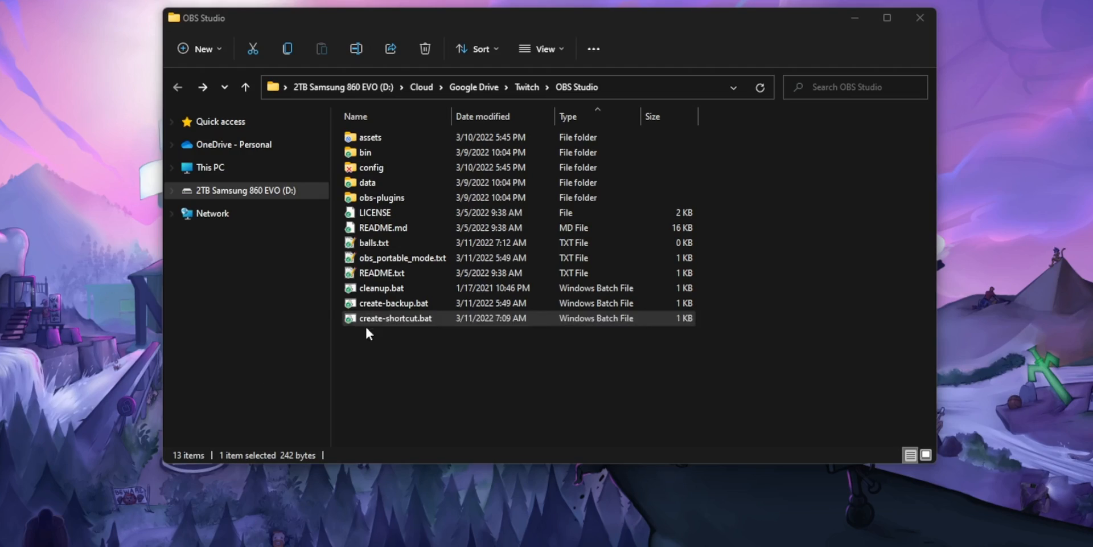
Step: Show the OBS Studio folder's context menu and scroll Program Files to obs-studio-portable
right_click(394, 318)
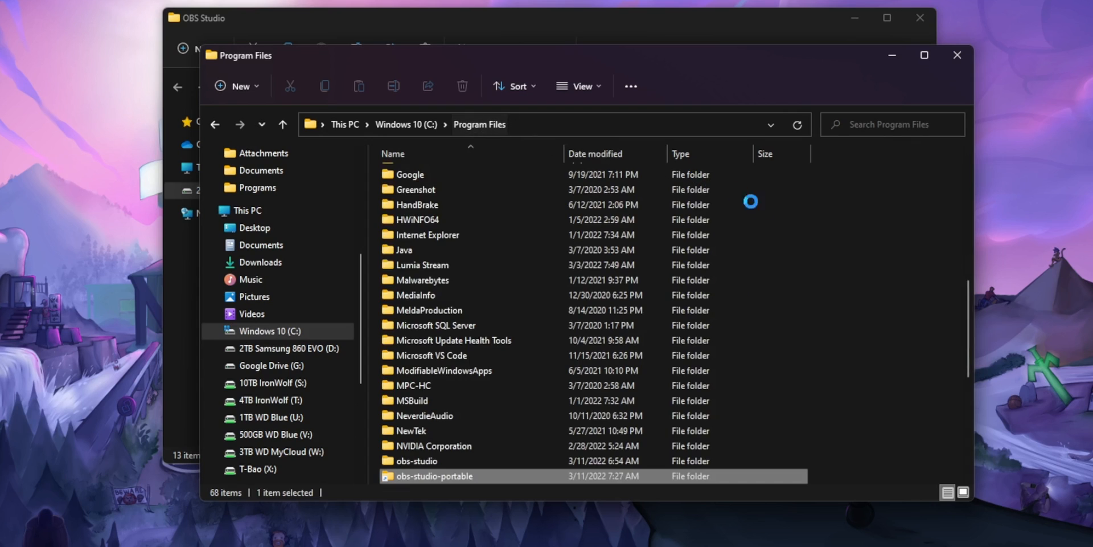
scroll(down, 3)
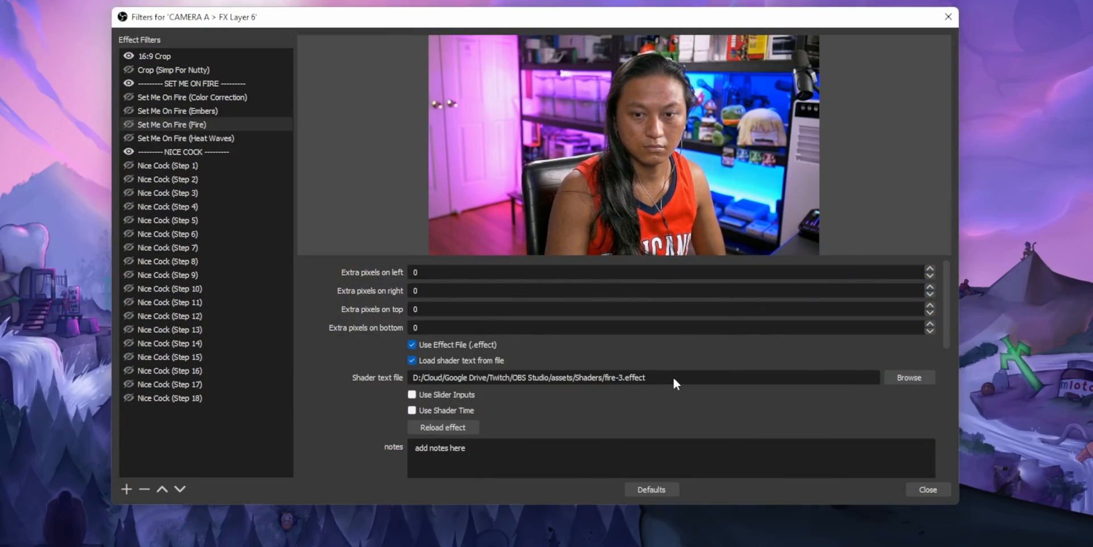
Step: Select the fire filter's shader file path and scroll the missing-files list showing 0 of 600 found
triple_click(531, 377)
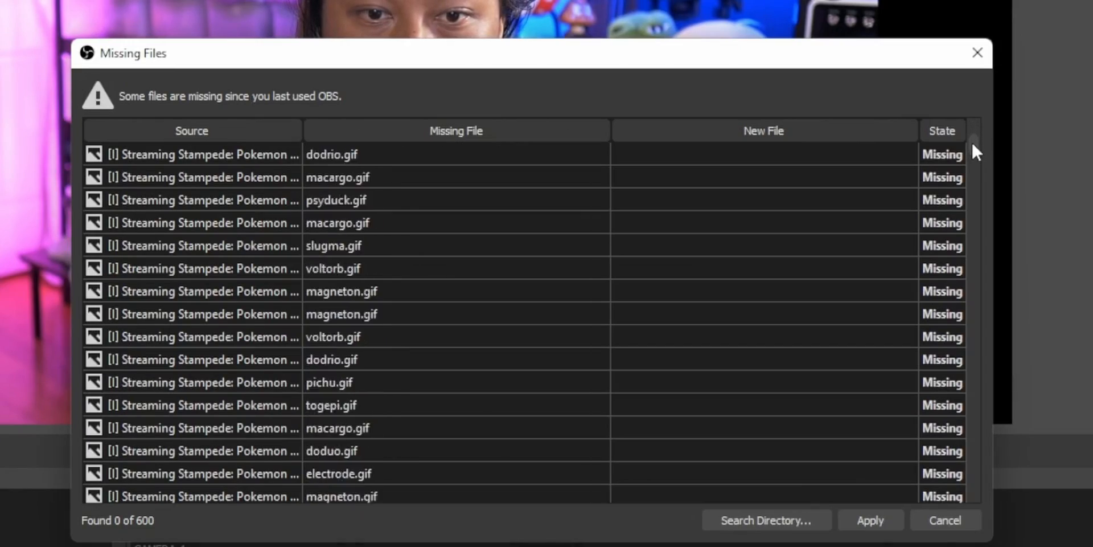
scroll(down, 3)
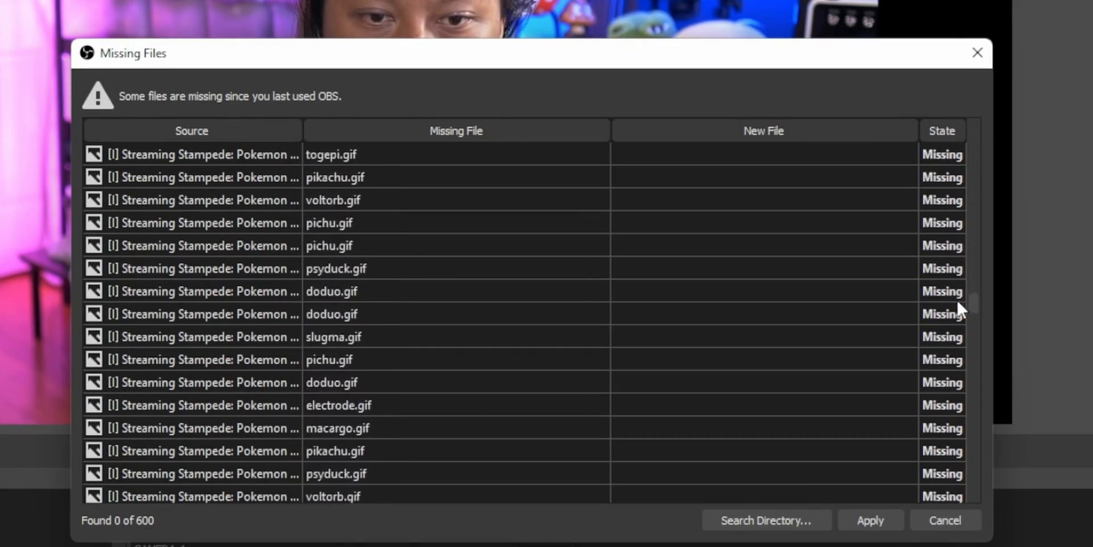